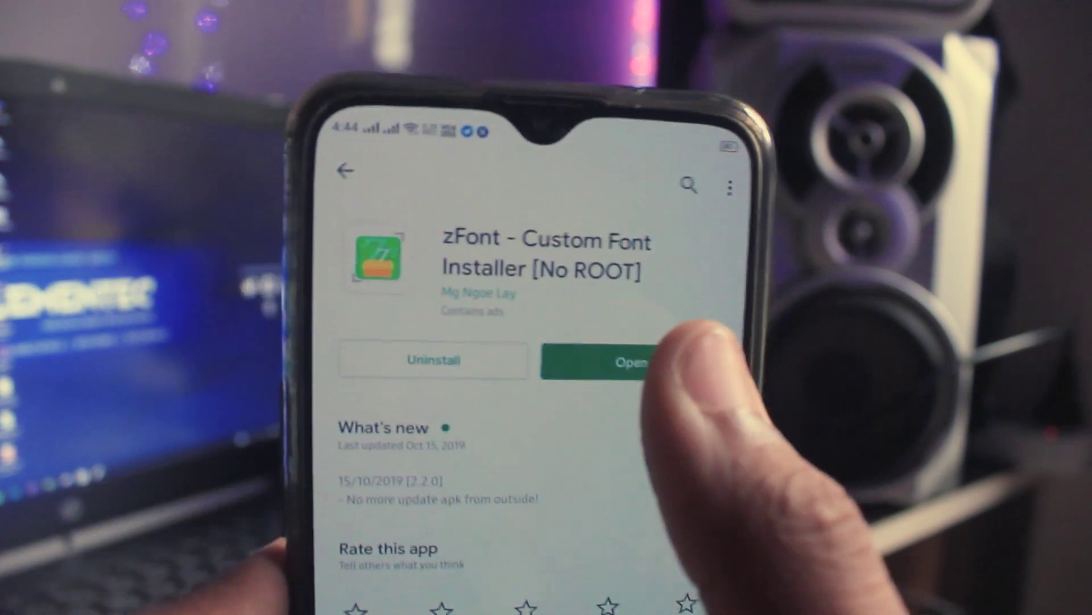
# Launch zFont from its Play Store page so its Myanmar font list appears.
pyautogui.click(631, 360)
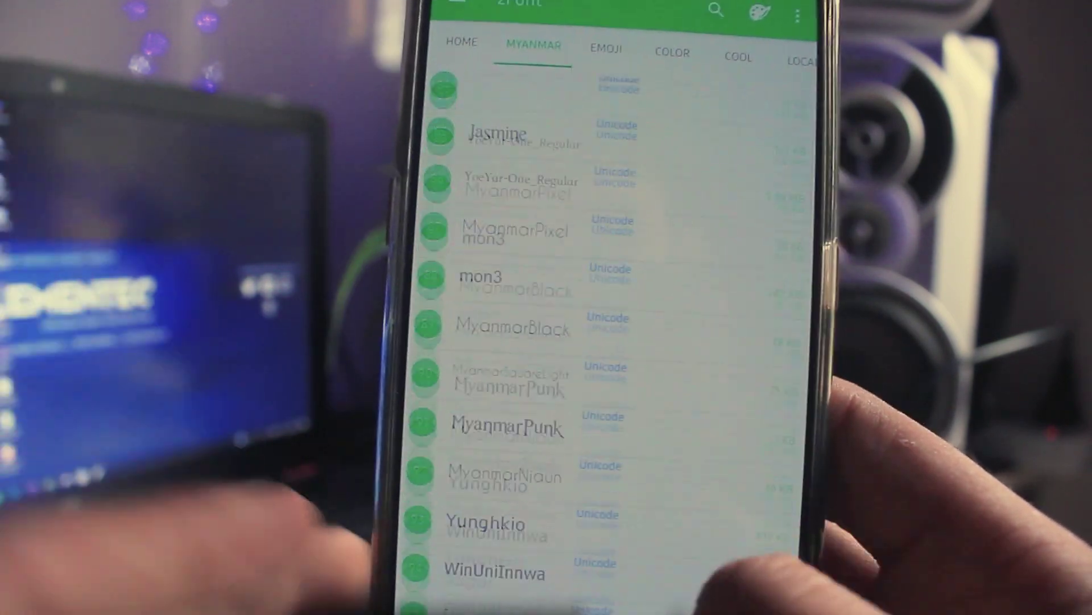
# Switch zFont to the Cool category listing stylish fonts with file sizes.
pyautogui.scroll(-3)
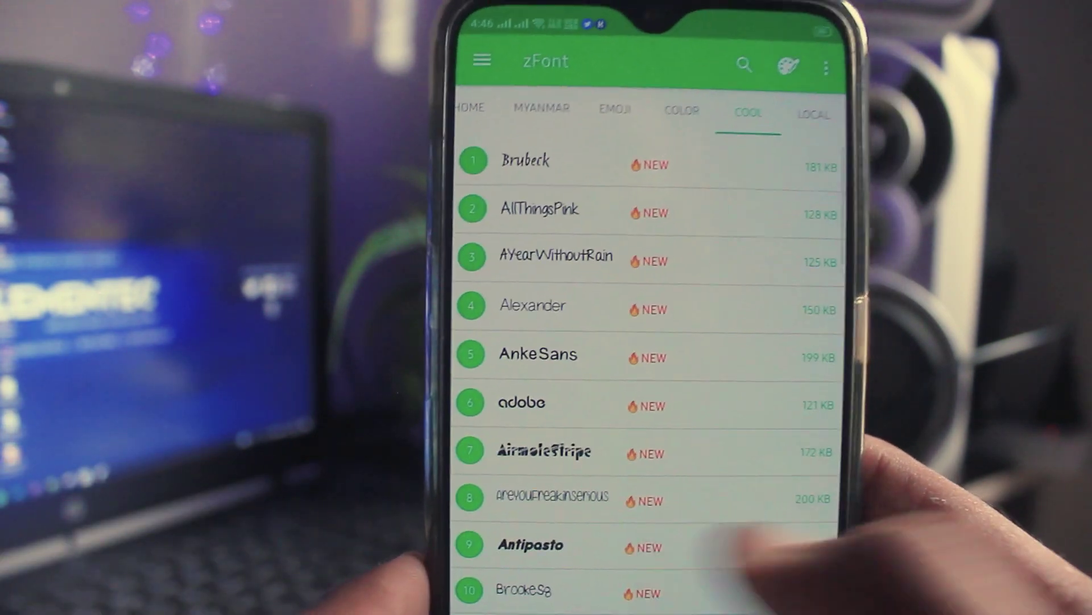
pyautogui.scroll(-3)
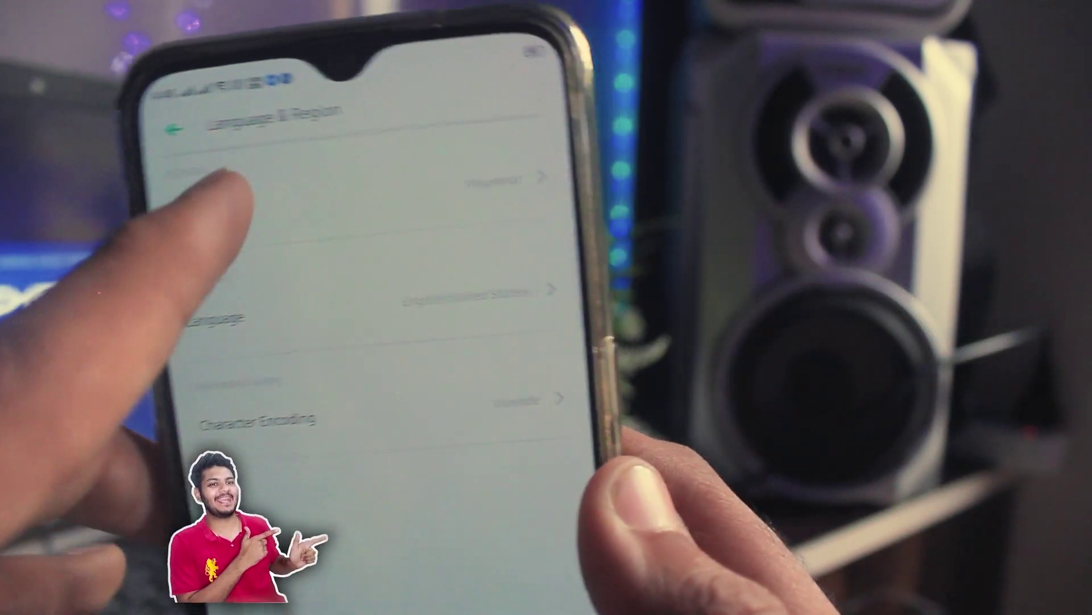
# Choose Myanmar as the region under Language & Region, landing in display settings.
pyautogui.click(466, 181)
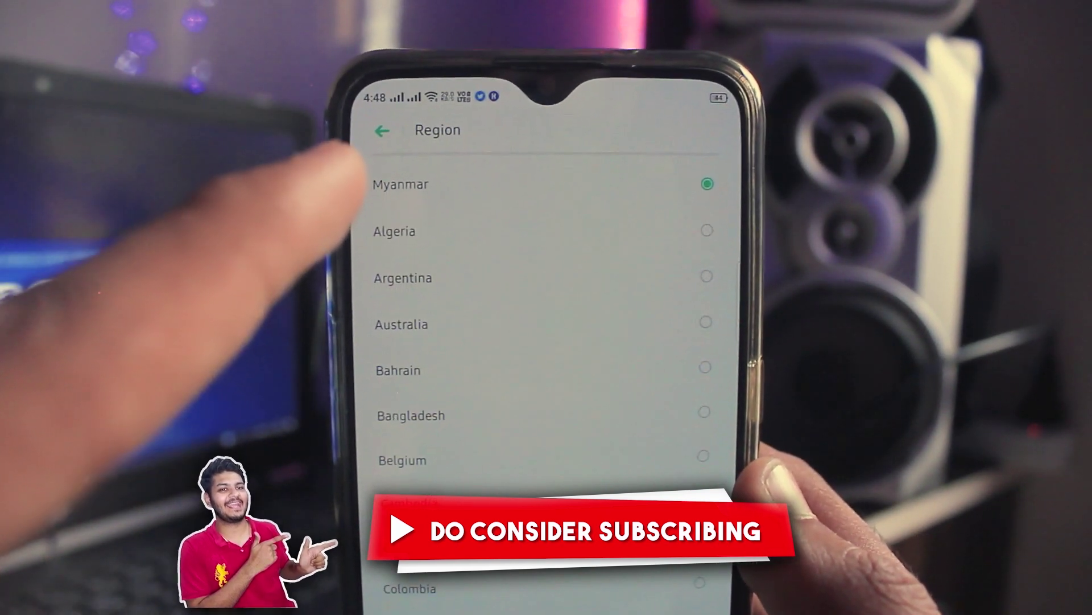
pyautogui.click(382, 129)
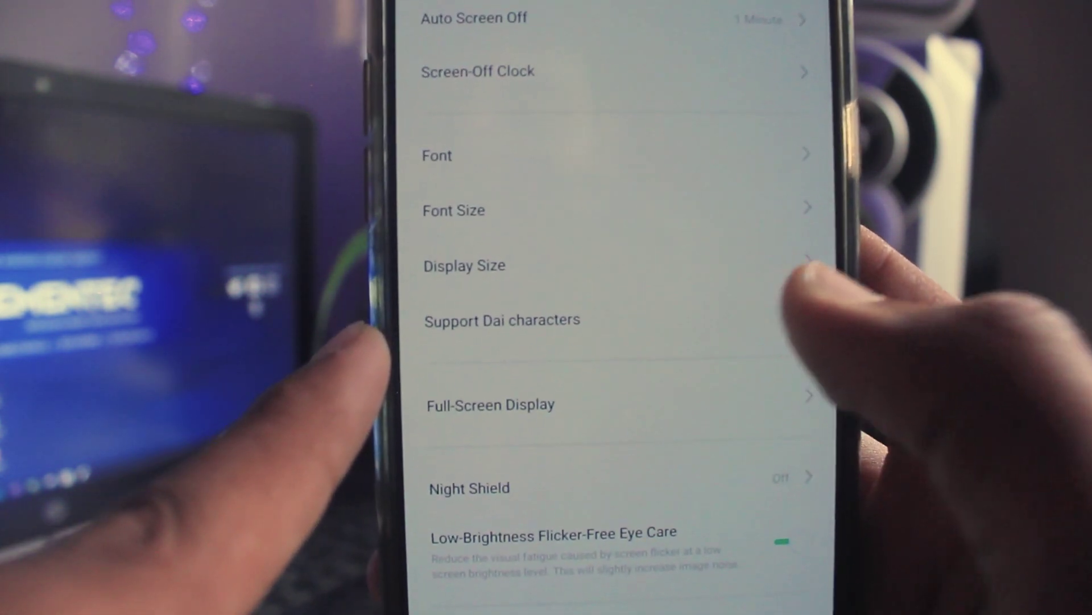
# Switch on Support Dai characters so the Samsung One font takes effect.
pyautogui.click(751, 322)
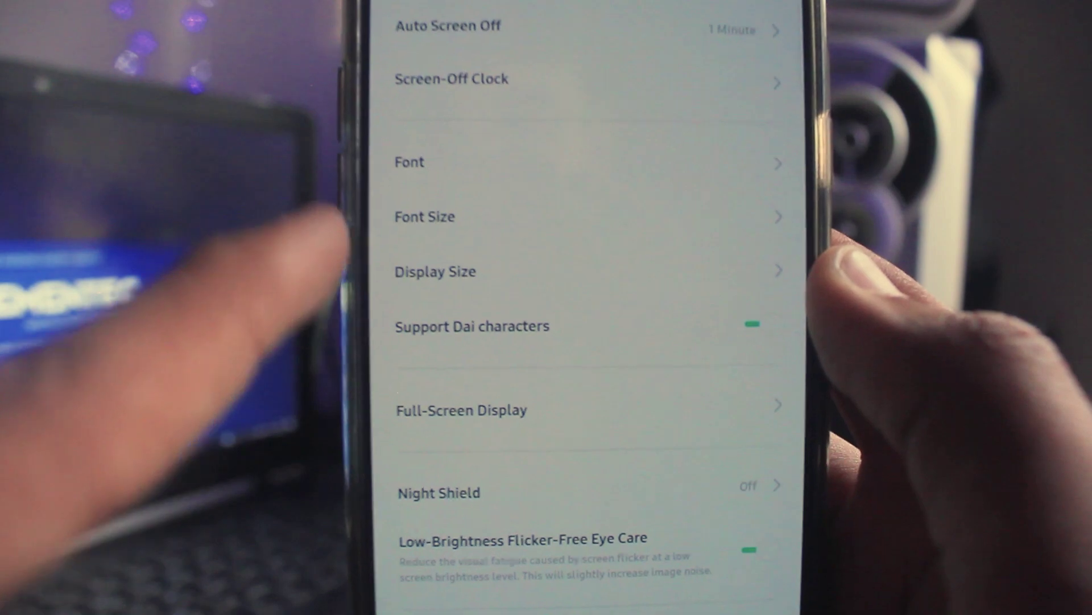